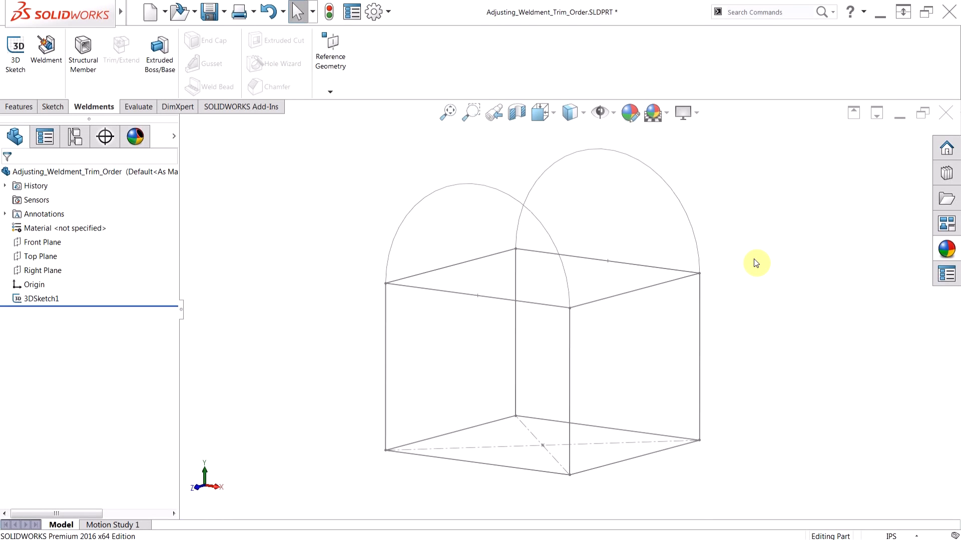
pyautogui.moveTo(738, 288)
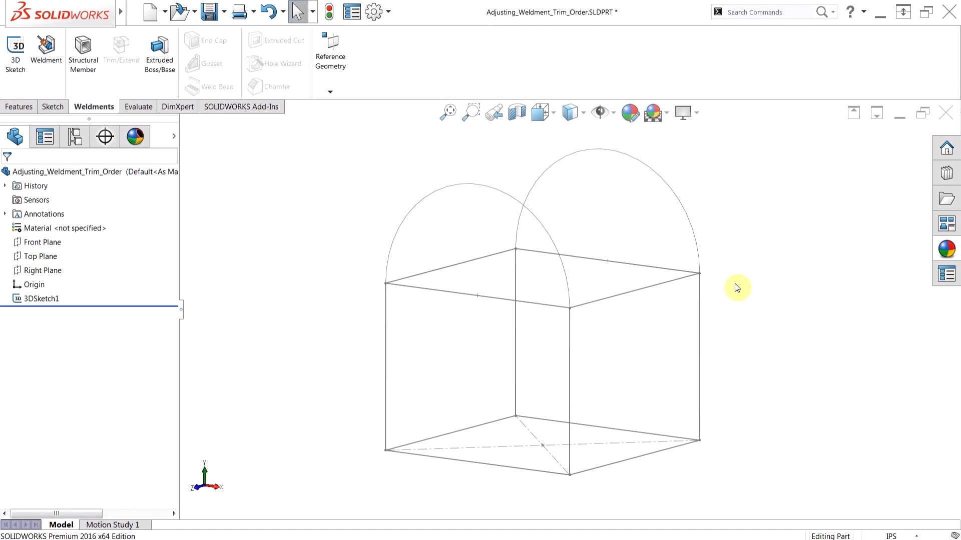
pyautogui.moveTo(738, 299)
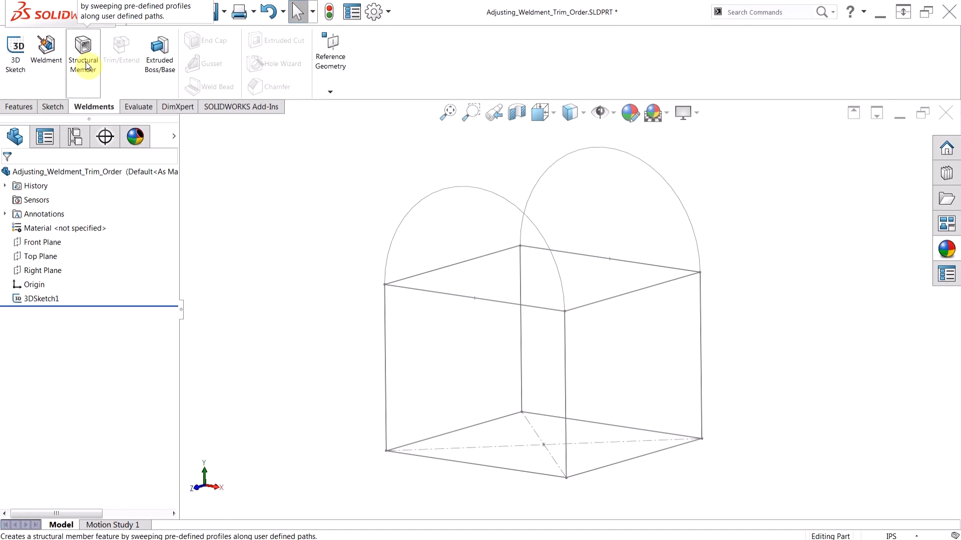
# - Start a Structural Member with 2x2x0.25 square tube, make Group1 from the four bottom lines, End Miter corners
pyautogui.click(83, 52)
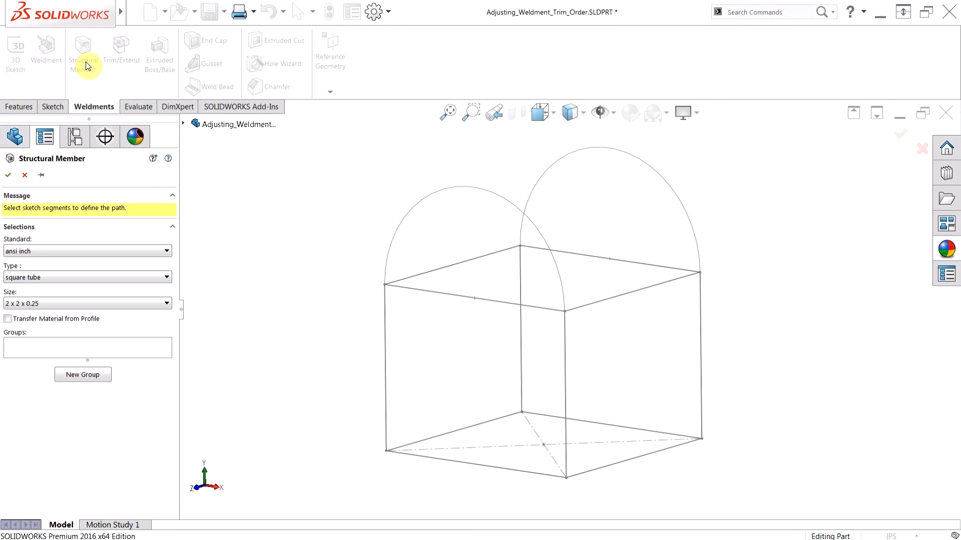
pyautogui.moveTo(69, 264)
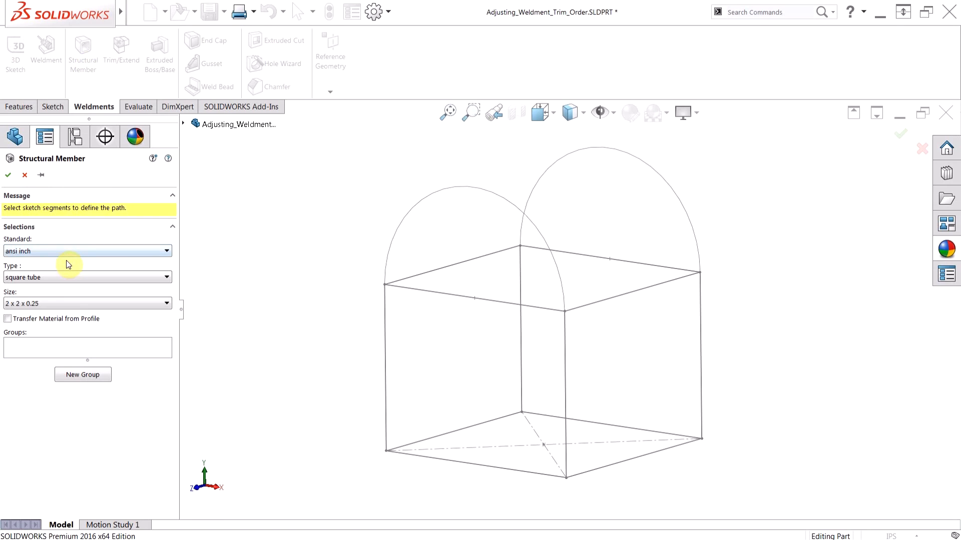
pyautogui.moveTo(67, 264)
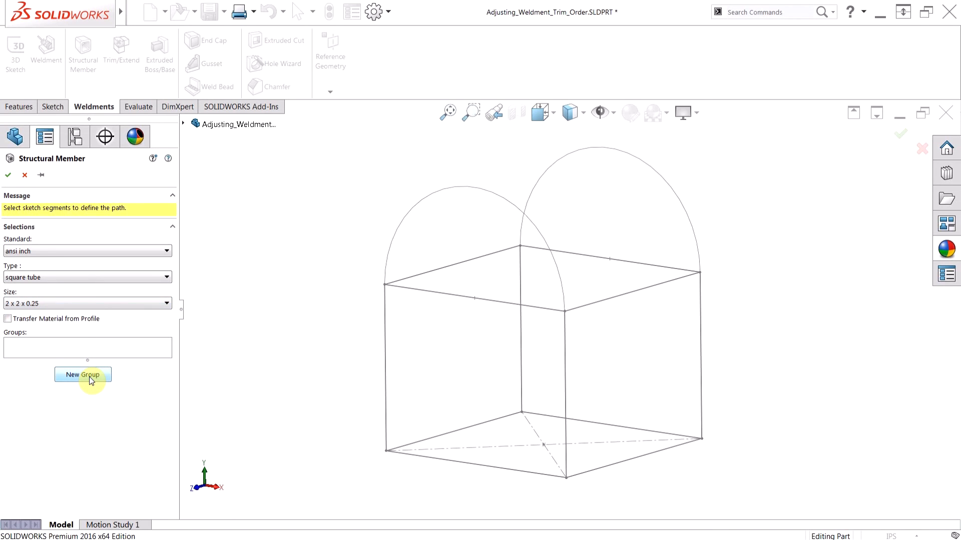
pyautogui.click(83, 375)
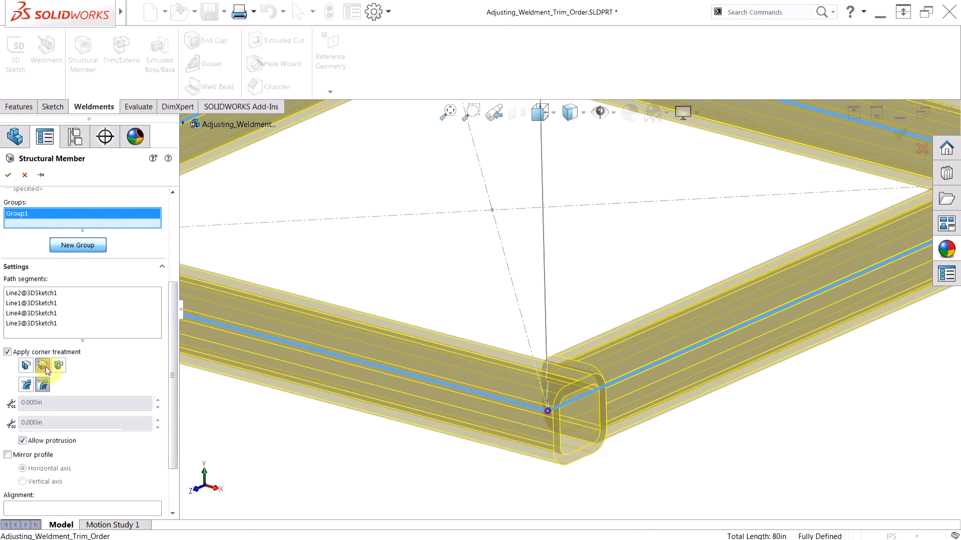
pyautogui.click(59, 366)
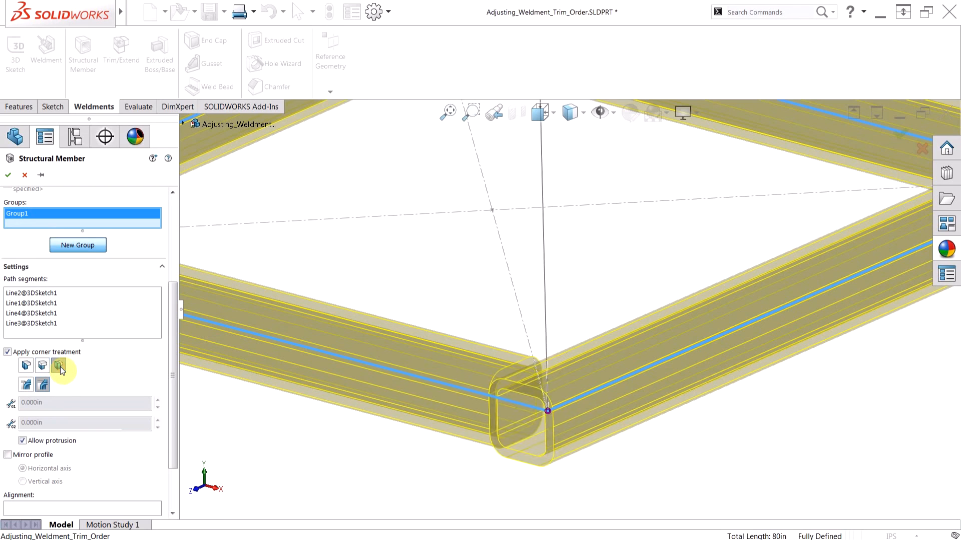
pyautogui.click(26, 365)
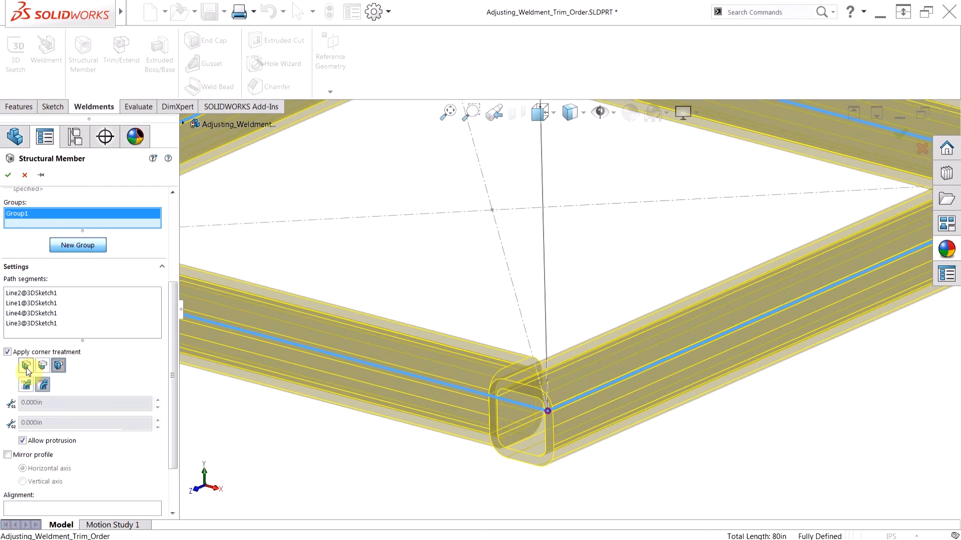
pyautogui.moveTo(26, 366)
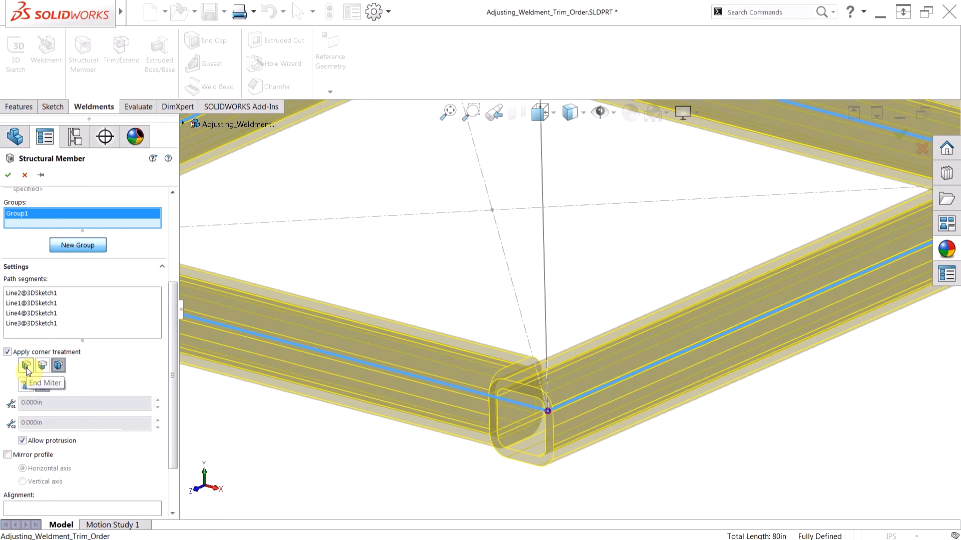
pyautogui.click(26, 365)
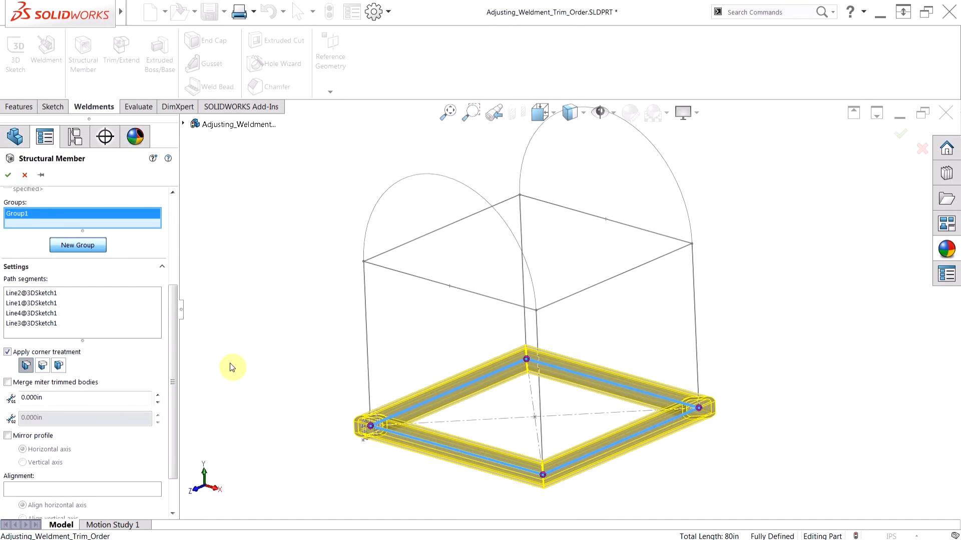
# - Add Group2 along the top rectangle lines and a group for the four vertical posts
pyautogui.click(78, 244)
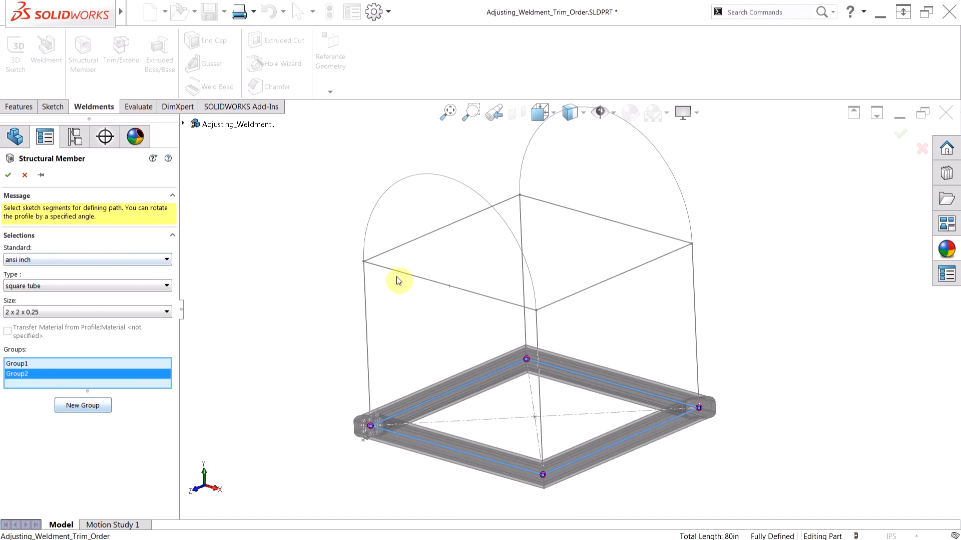
pyautogui.click(447, 289)
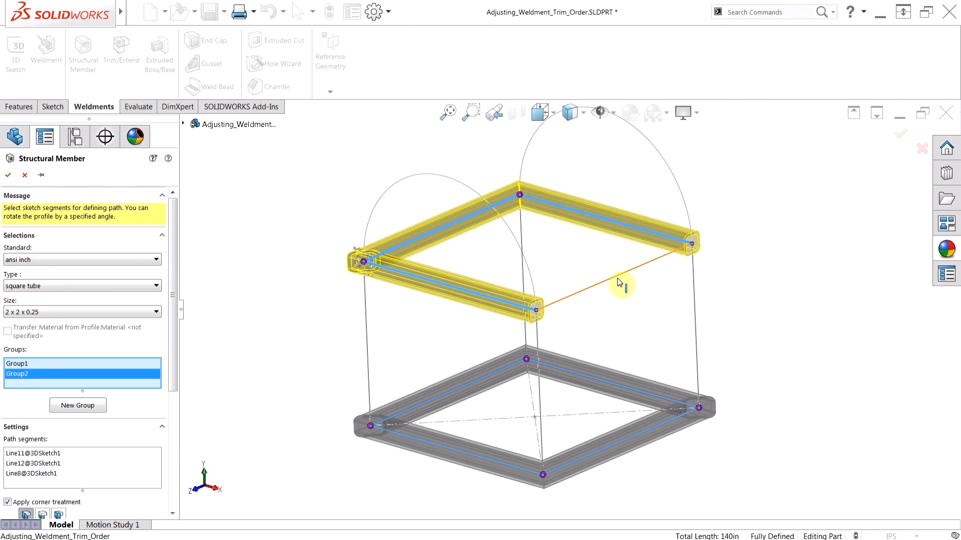
pyautogui.click(618, 282)
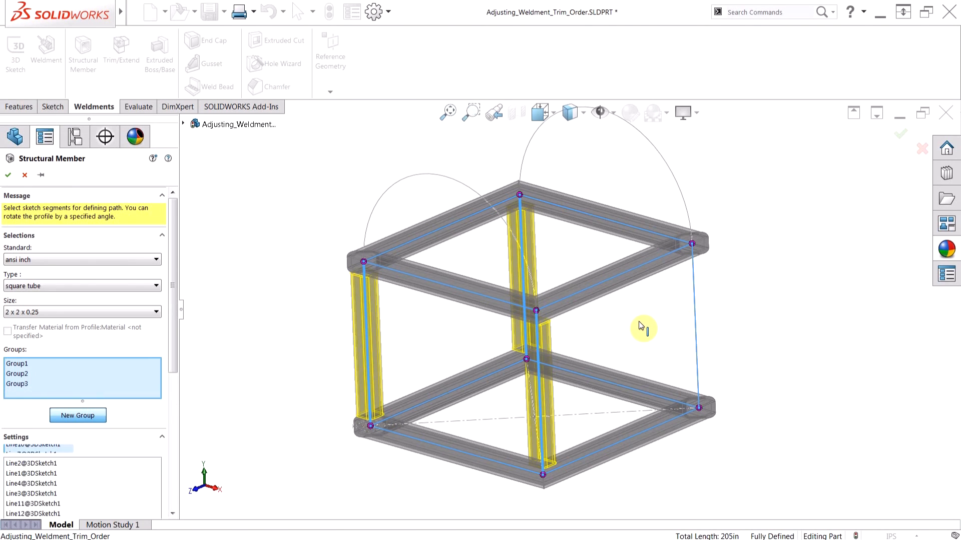
pyautogui.click(17, 383)
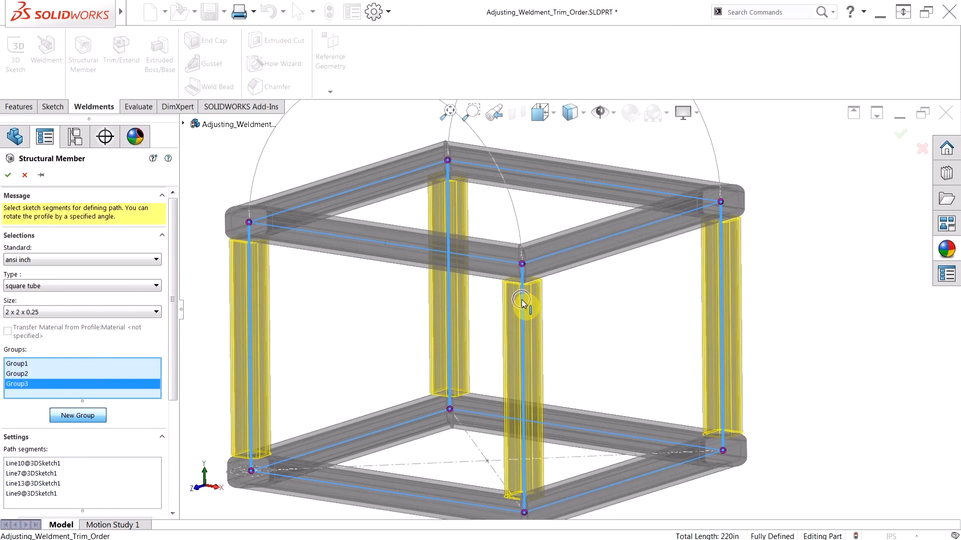
pyautogui.moveTo(523, 304)
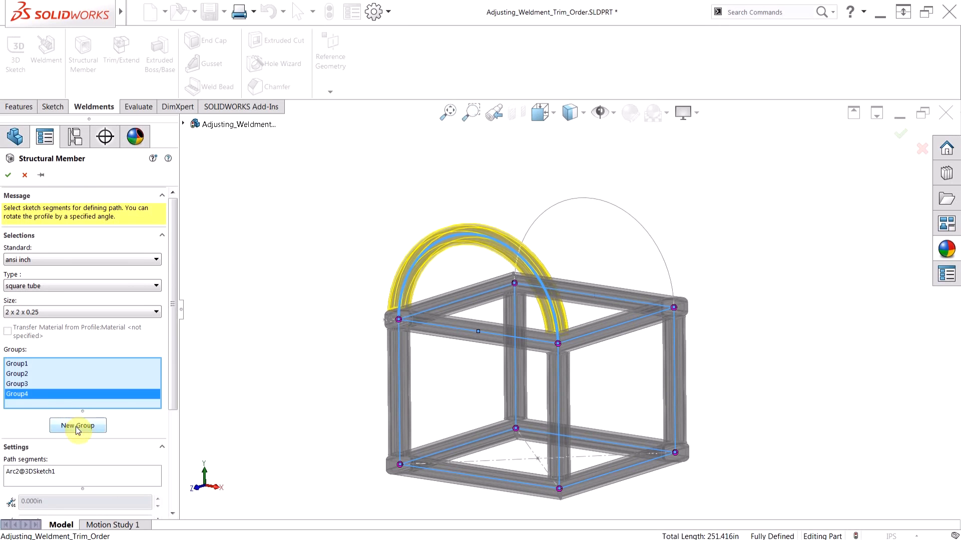
# - Put each of the two arches into its own group, leaving a fresh empty group after them
pyautogui.click(77, 426)
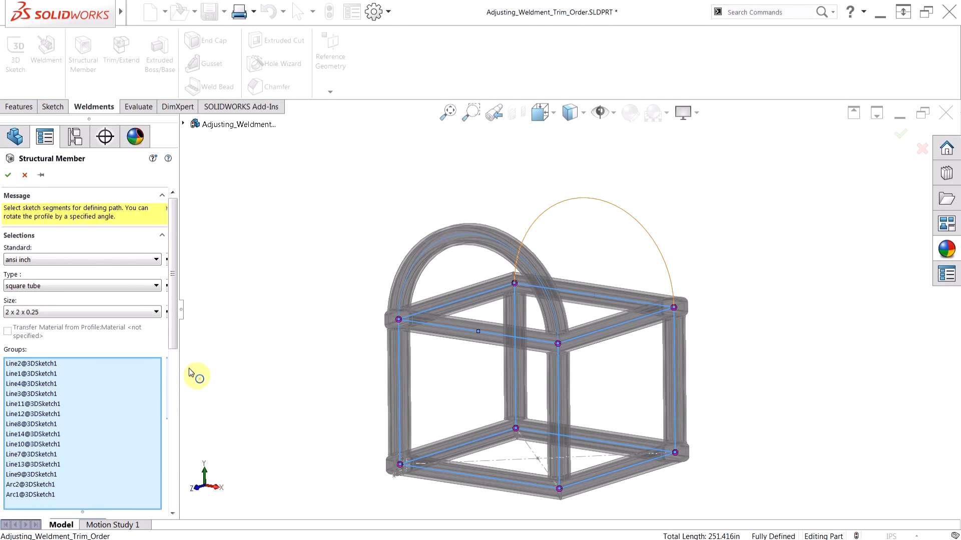
pyautogui.click(77, 435)
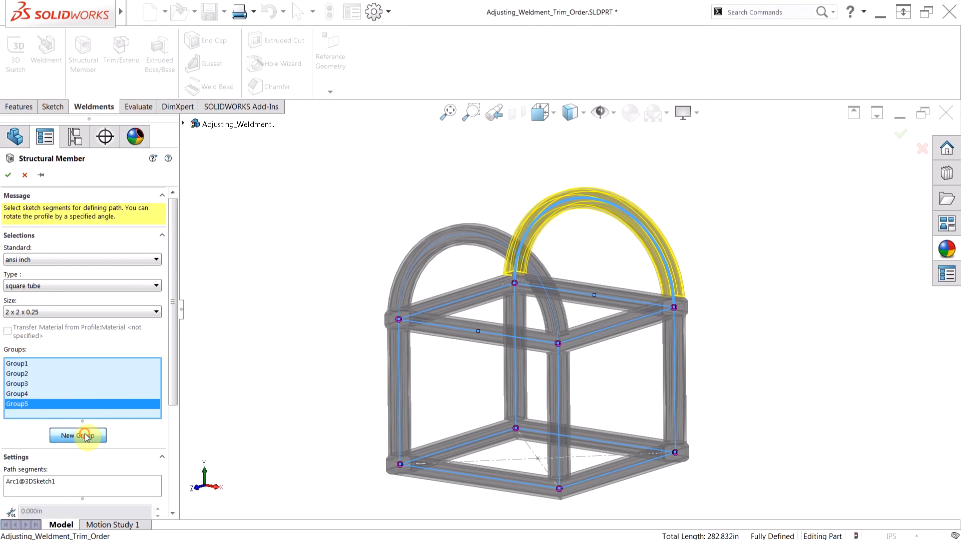
pyautogui.click(78, 435)
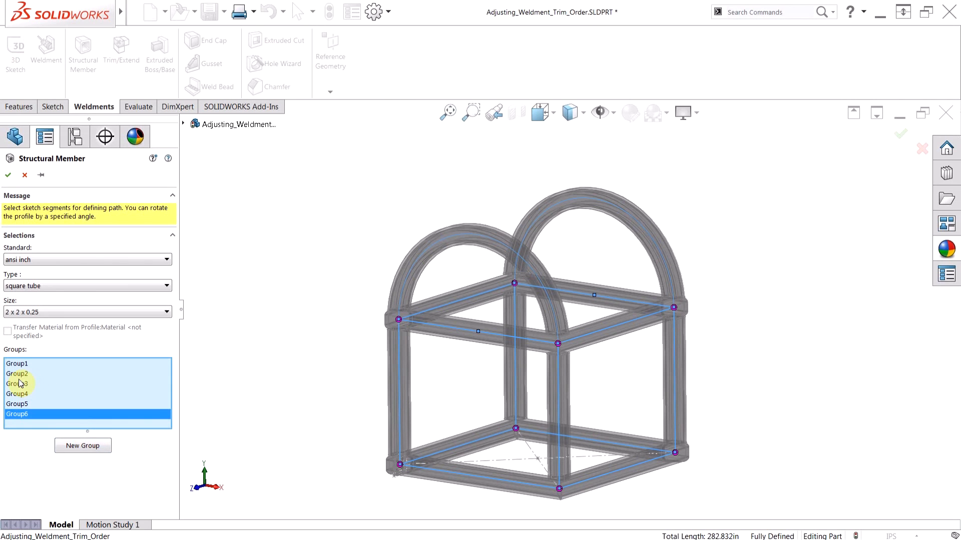
# - Reopen the vertical-posts group (Group 3) to review its four path segments
pyautogui.click(17, 384)
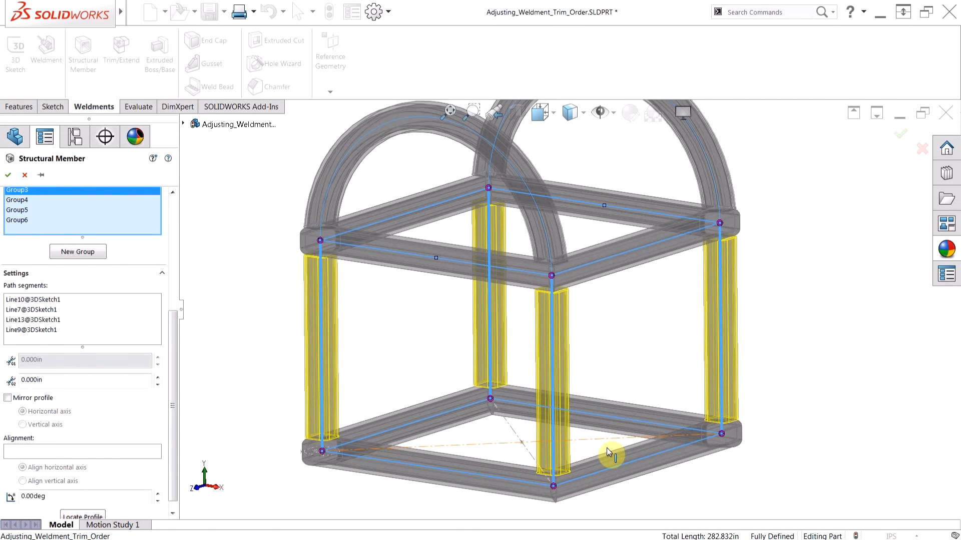
pyautogui.moveTo(616, 307)
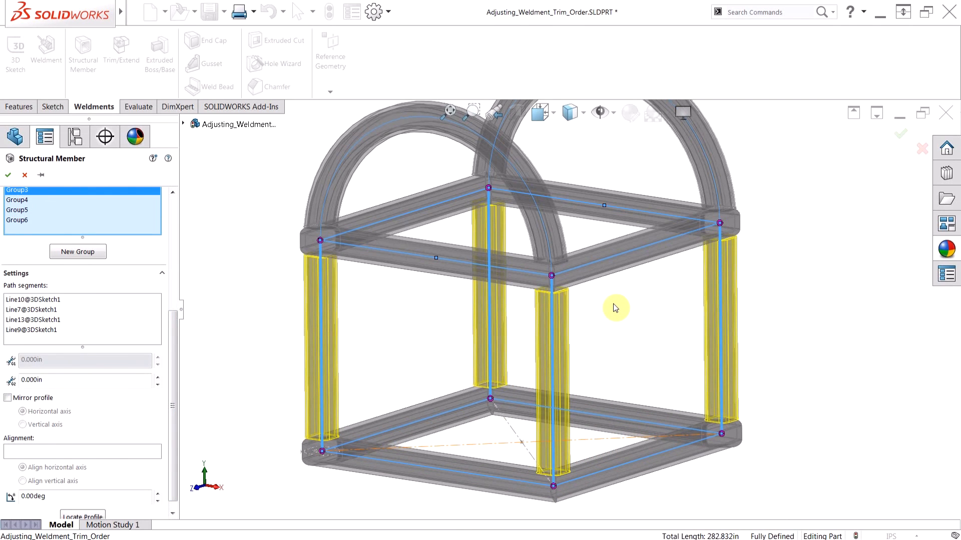
pyautogui.moveTo(552, 289)
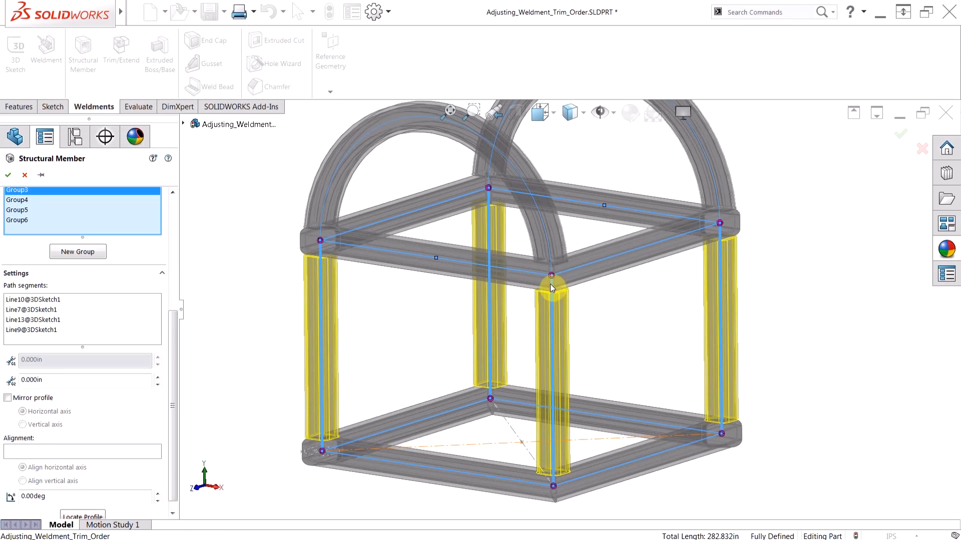
pyautogui.moveTo(618, 310)
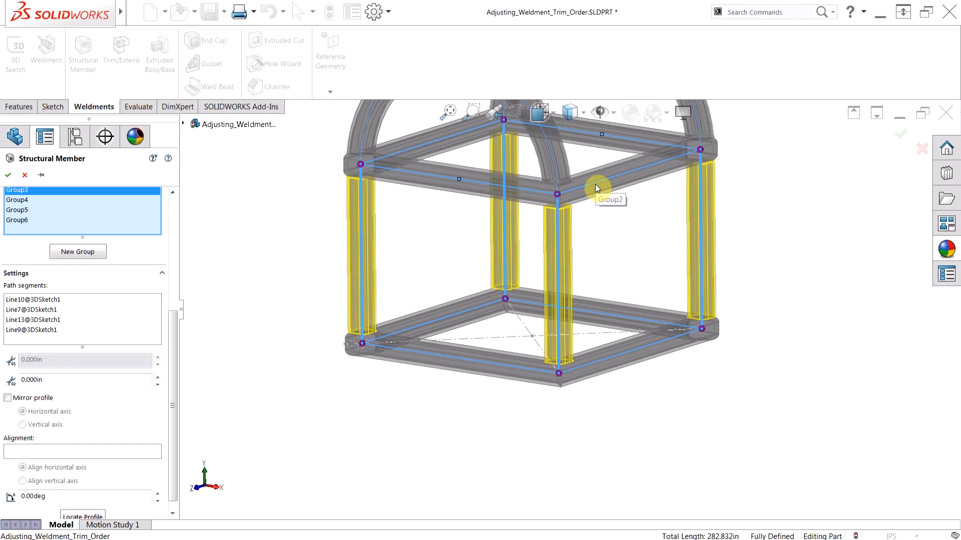
pyautogui.moveTo(603, 358)
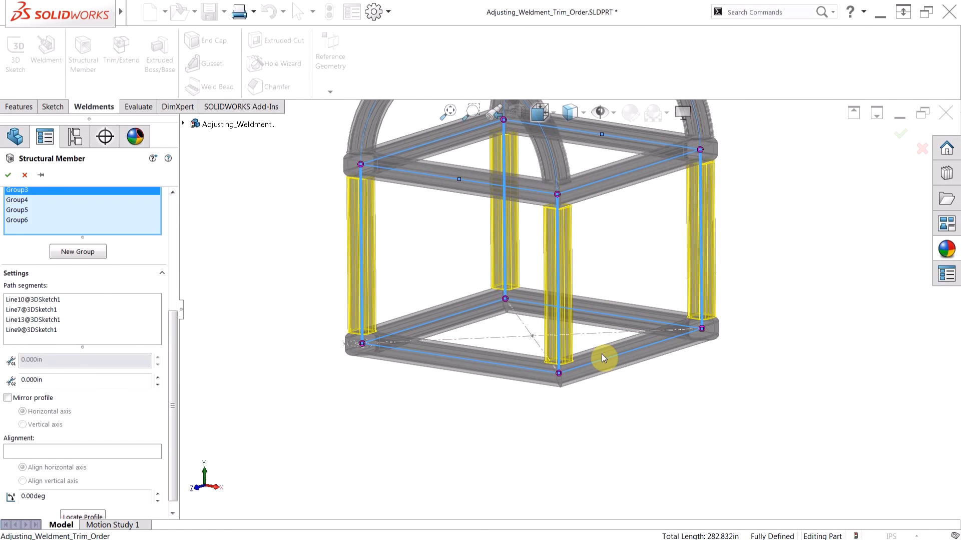
pyautogui.moveTo(561, 260)
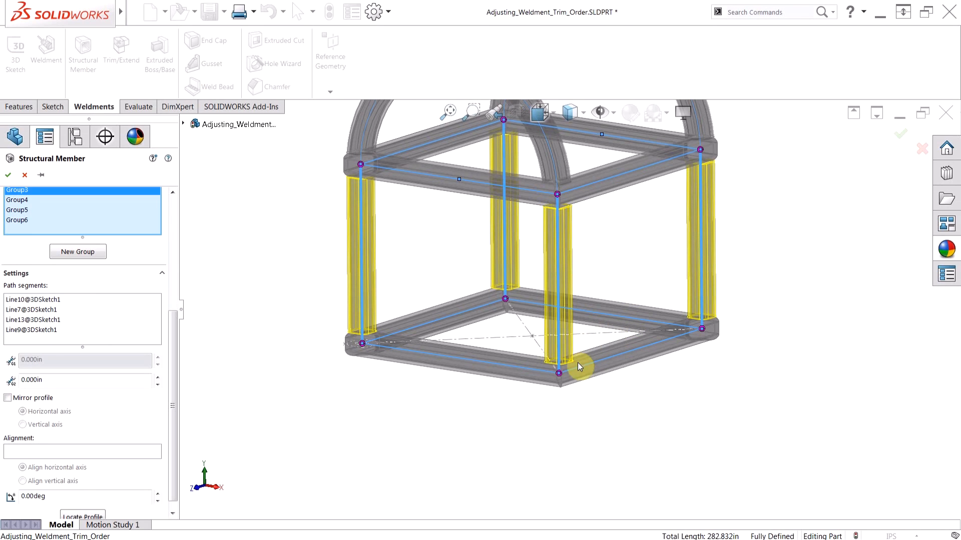
pyautogui.moveTo(573, 383)
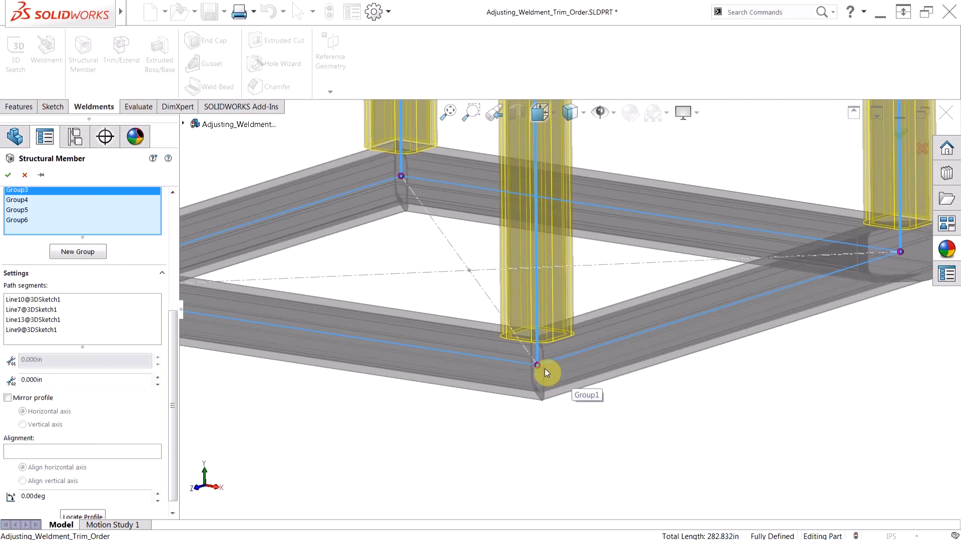
pyautogui.moveTo(537, 367)
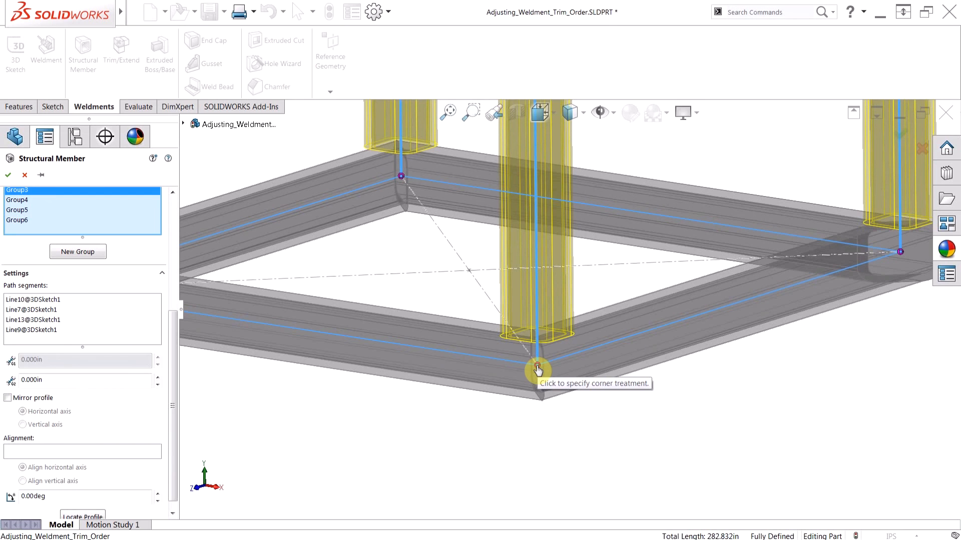
# - At the front lower corner, set Group 2's trim order to 1 so post and bottom tubes miter together
pyautogui.click(538, 366)
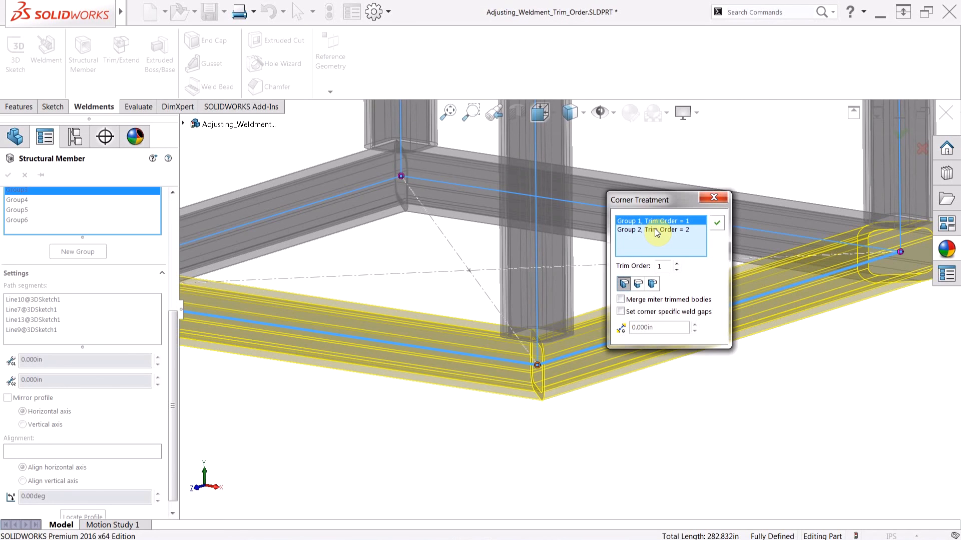
pyautogui.click(655, 230)
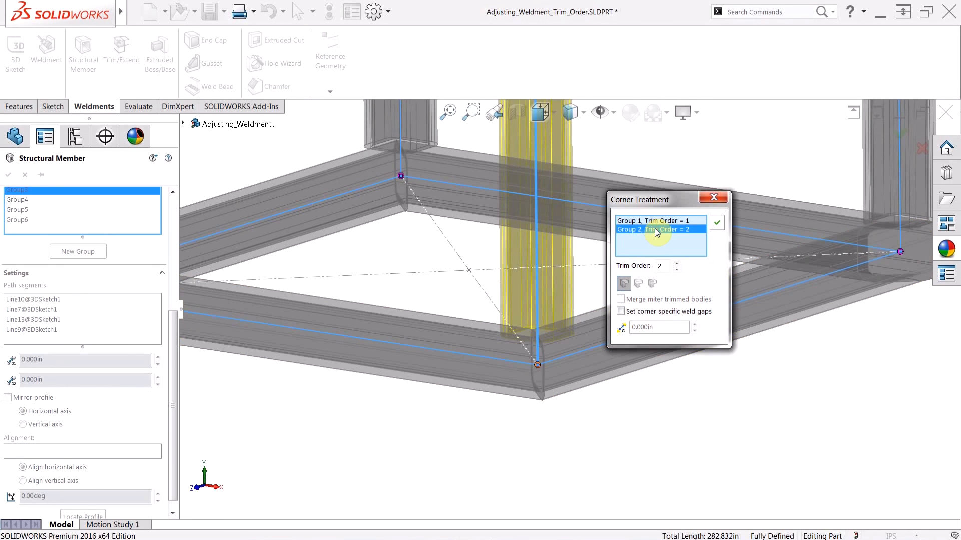
pyautogui.moveTo(675, 273)
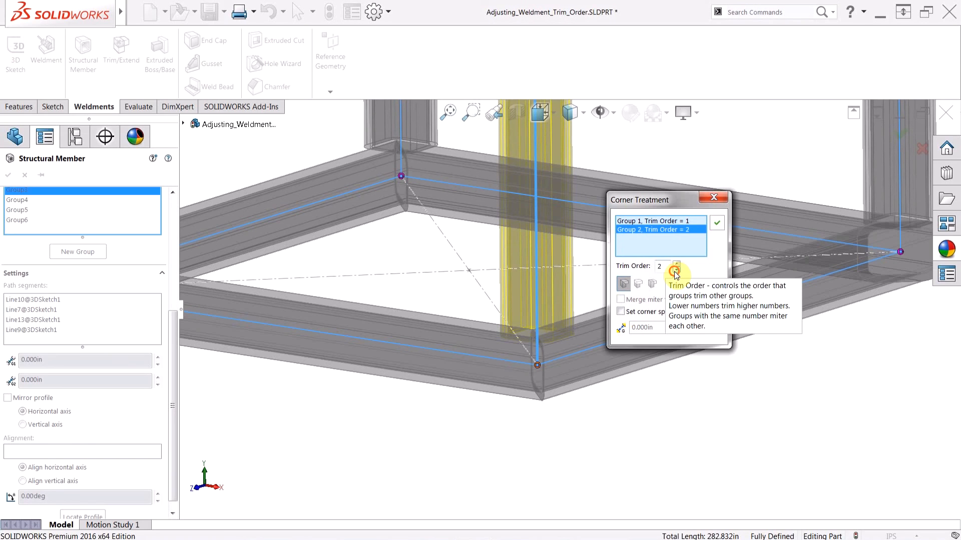
pyautogui.click(676, 269)
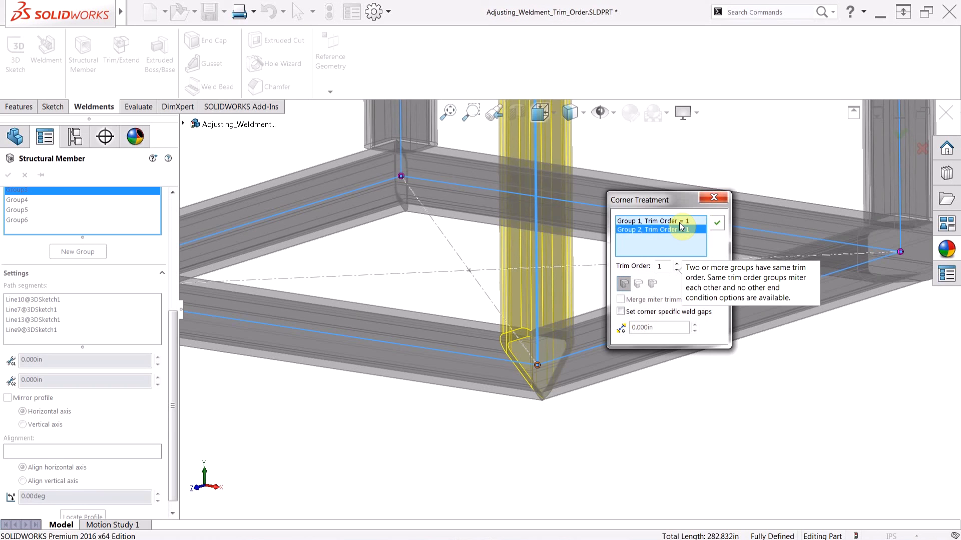
pyautogui.moveTo(717, 225)
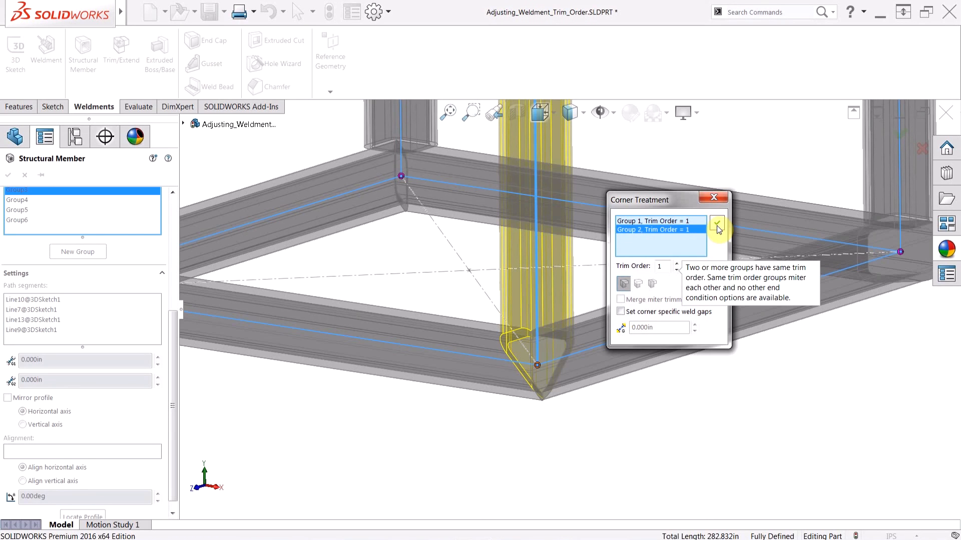
pyautogui.click(713, 197)
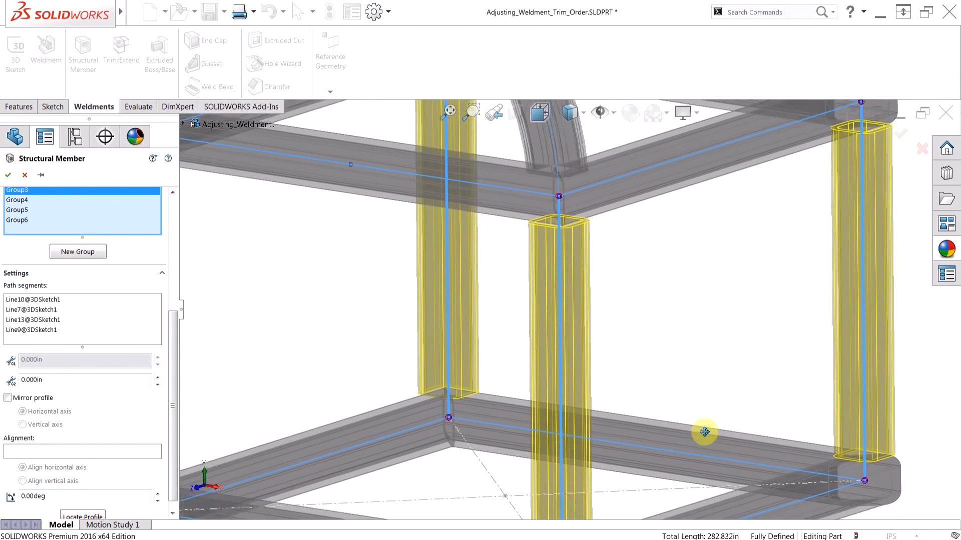
# - At an upper corner set Group 2, Group 3 and the arch to trim order 1, then finish the structural member
pyautogui.moveTo(705, 432); pyautogui.dragTo(579, 288)
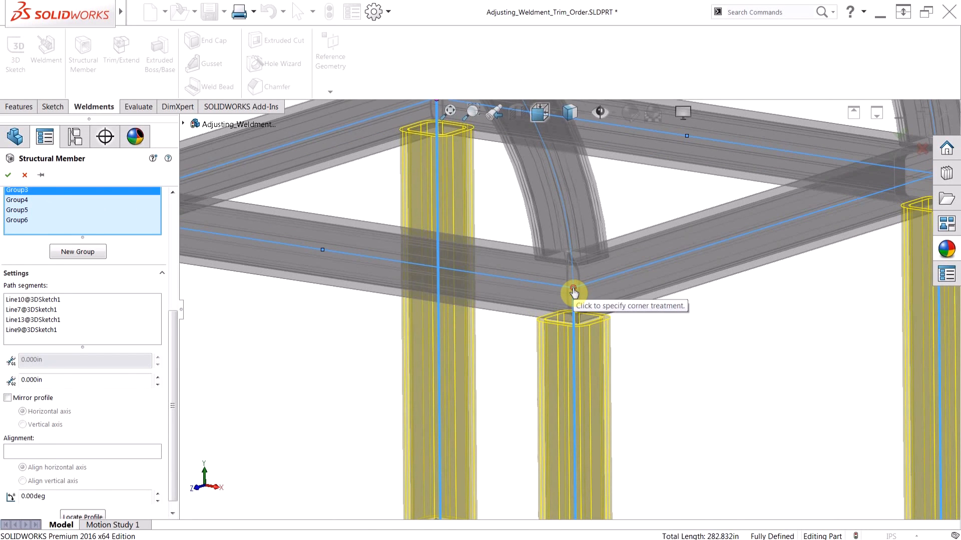
pyautogui.click(574, 291)
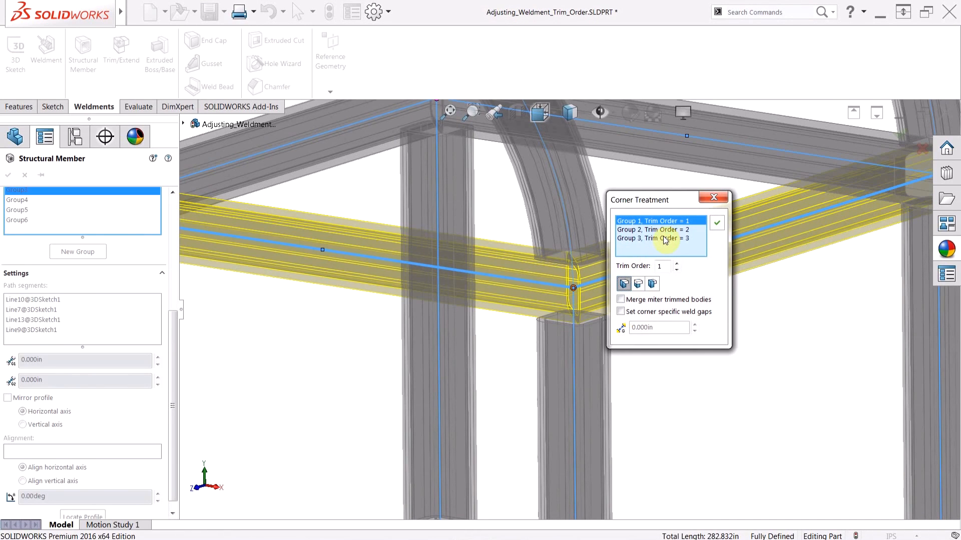
pyautogui.click(677, 264)
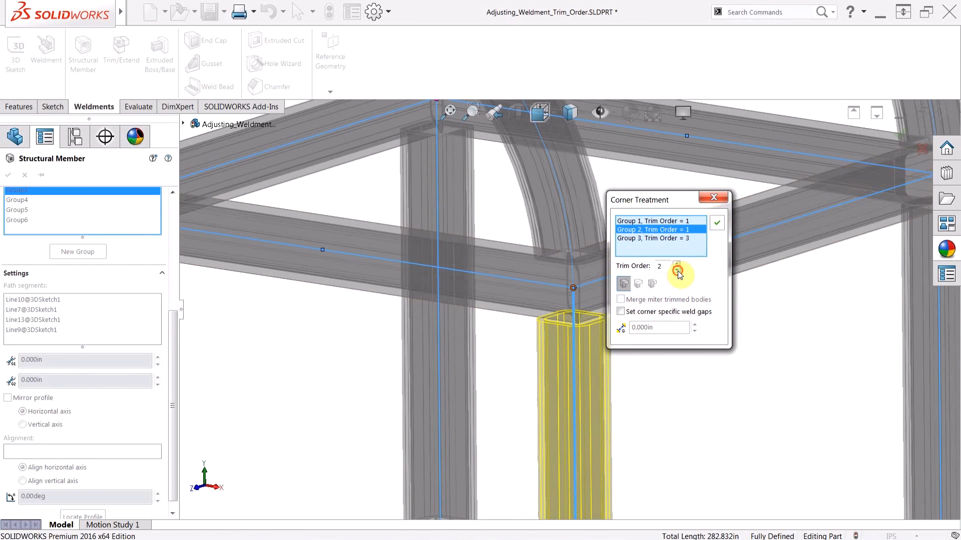
pyautogui.click(678, 263)
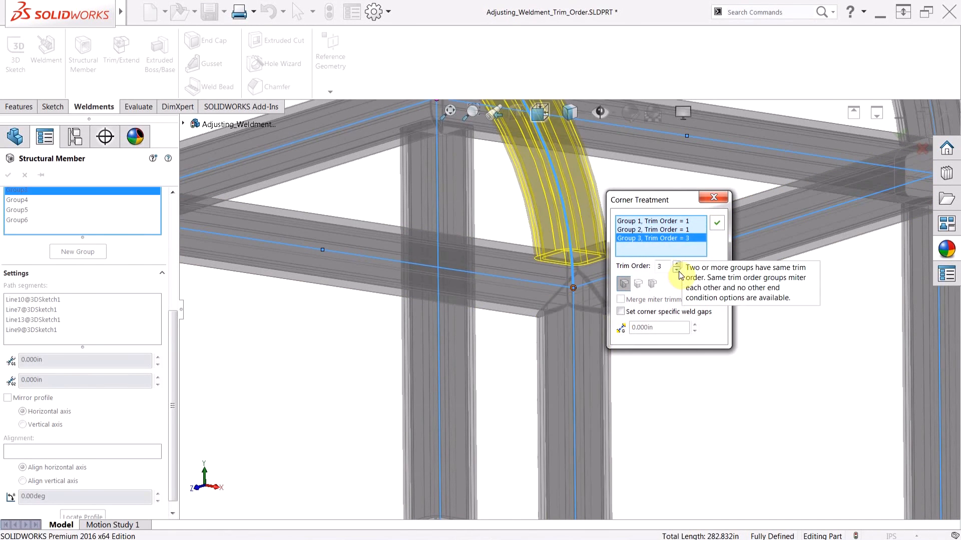
pyautogui.click(676, 269)
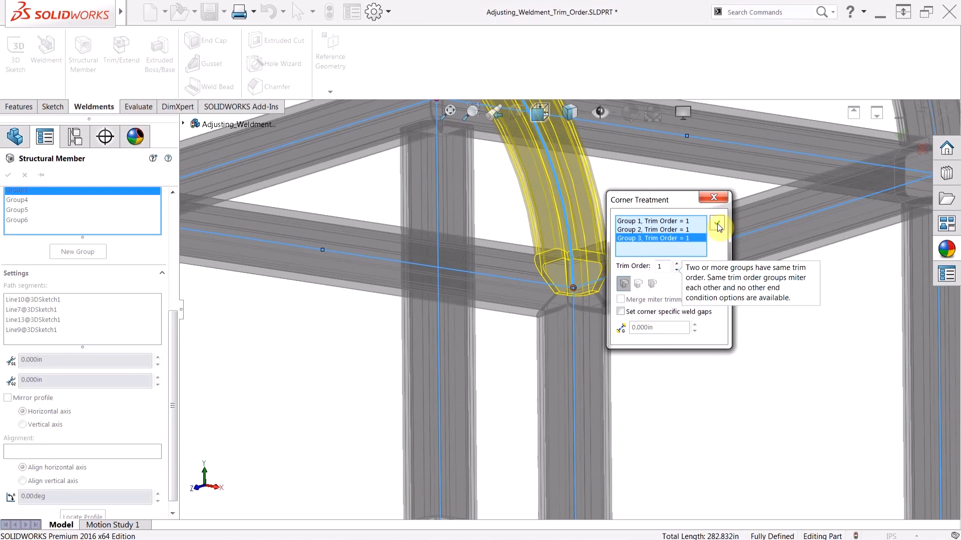
pyautogui.click(9, 176)
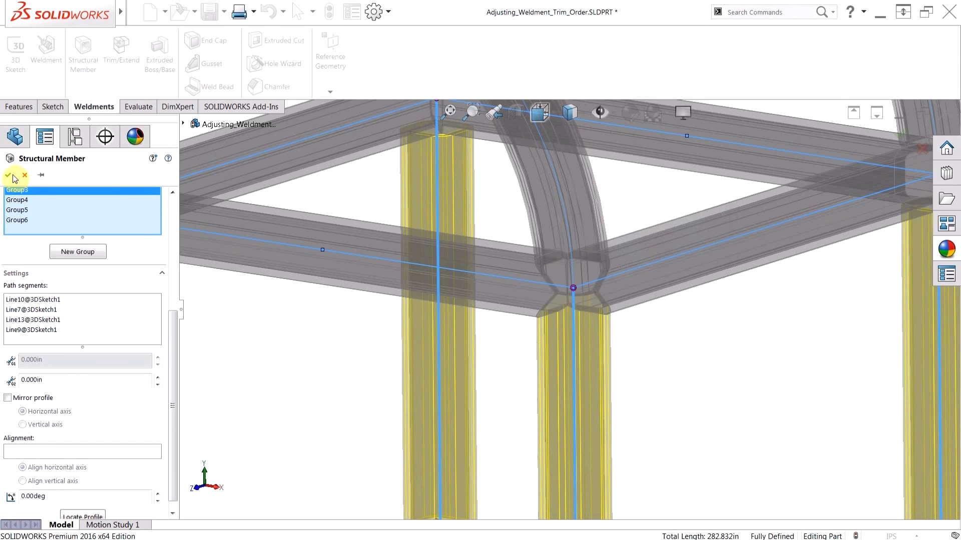
pyautogui.click(12, 176)
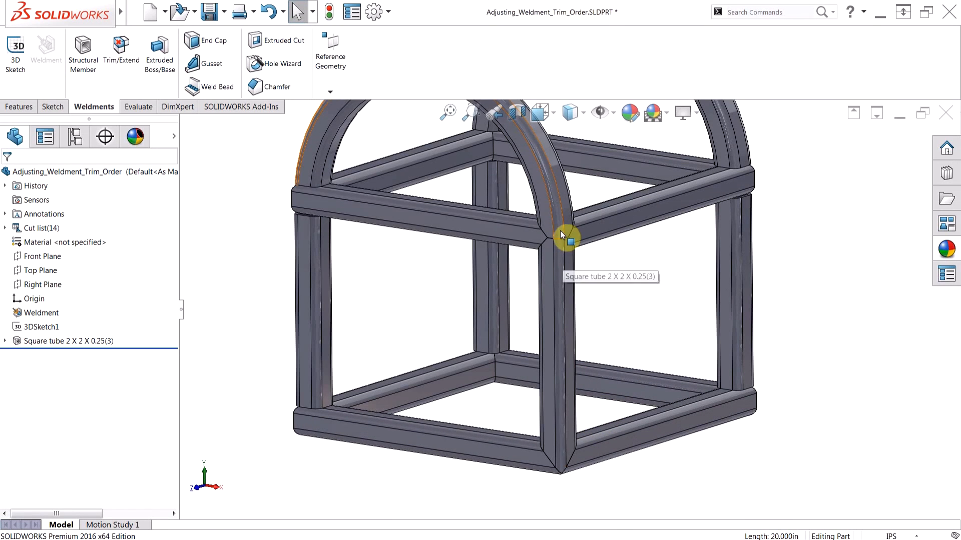
pyautogui.moveTo(306, 205)
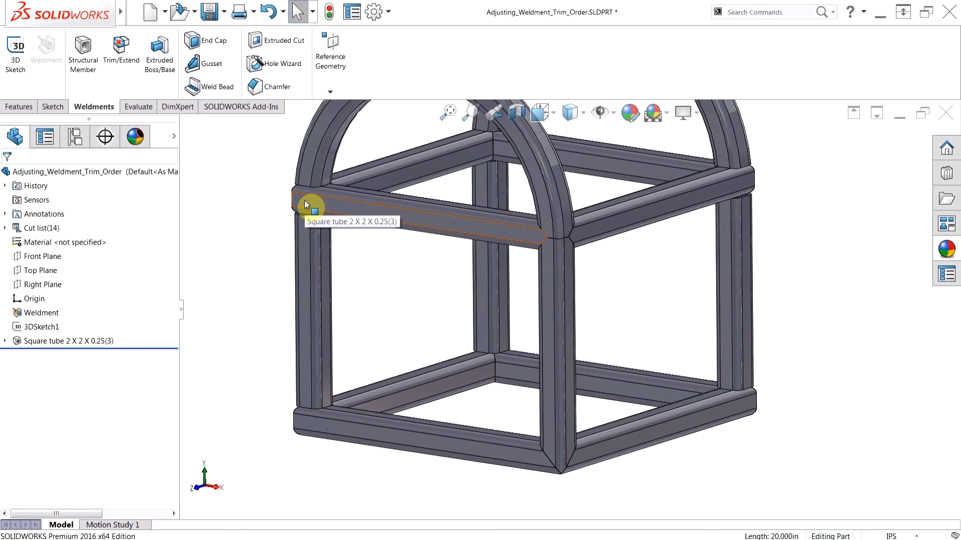
pyautogui.moveTo(610, 287)
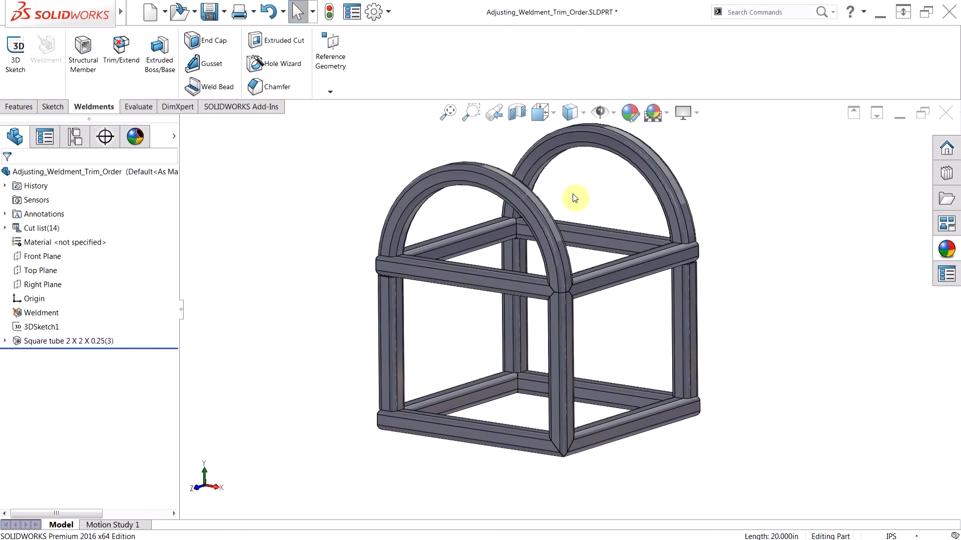
pyautogui.moveTo(638, 291)
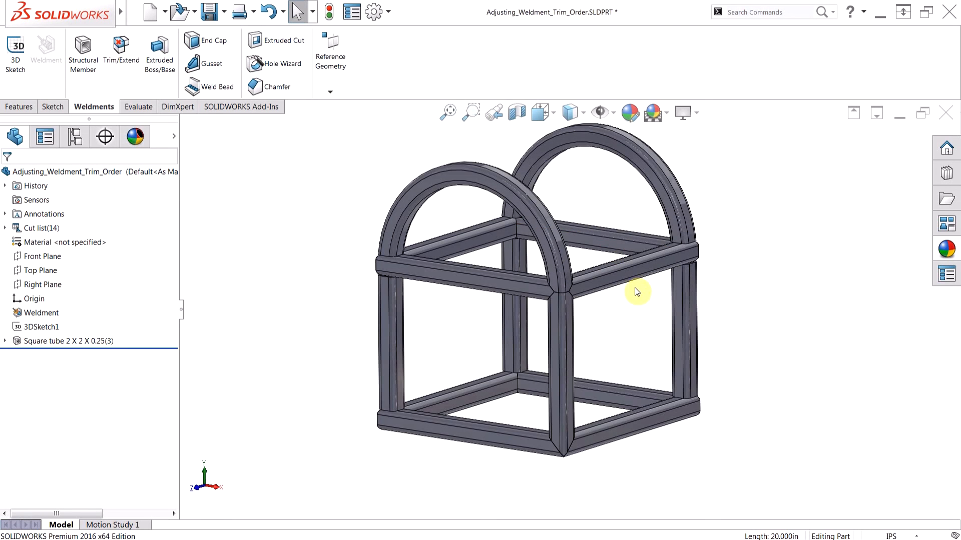
pyautogui.moveTo(637, 291); pyautogui.dragTo(610, 318)
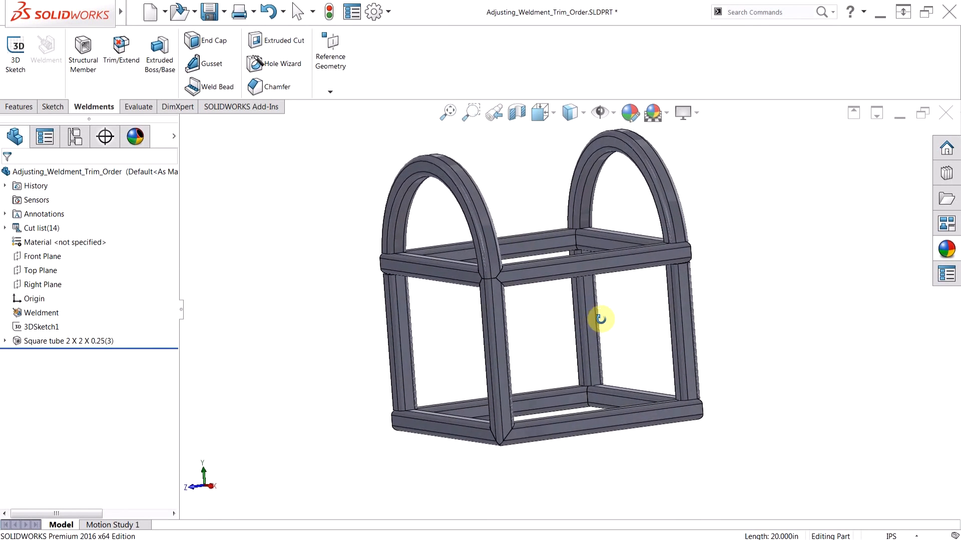
pyautogui.moveTo(601, 318); pyautogui.dragTo(638, 332)
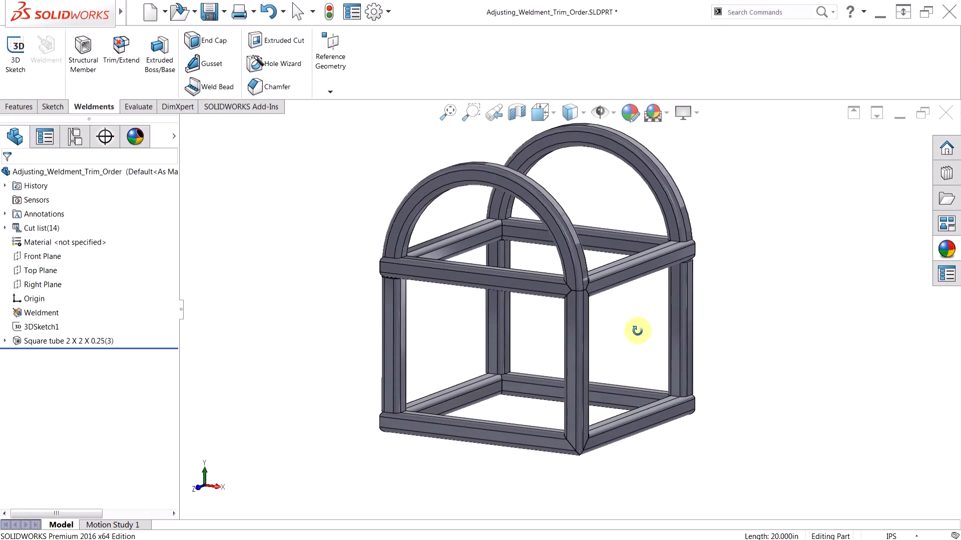